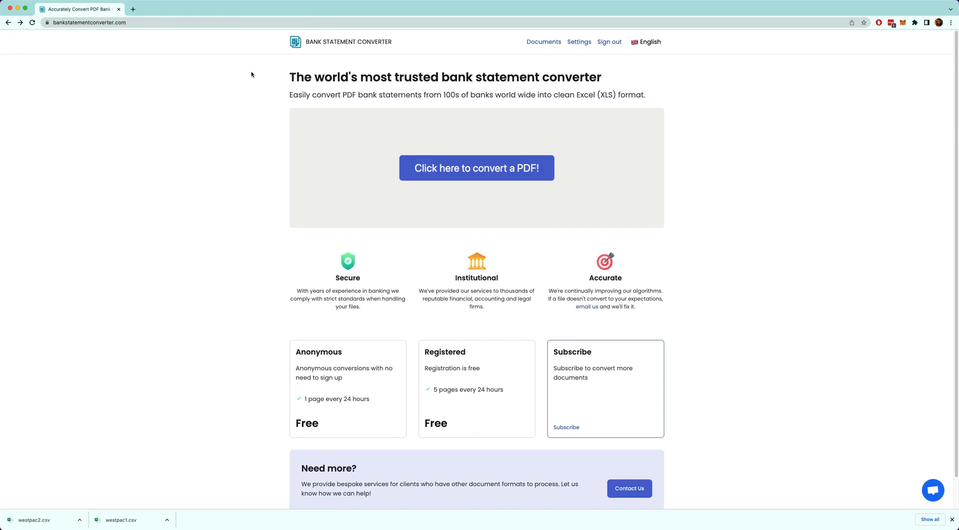
pyautogui.moveTo(308, 137)
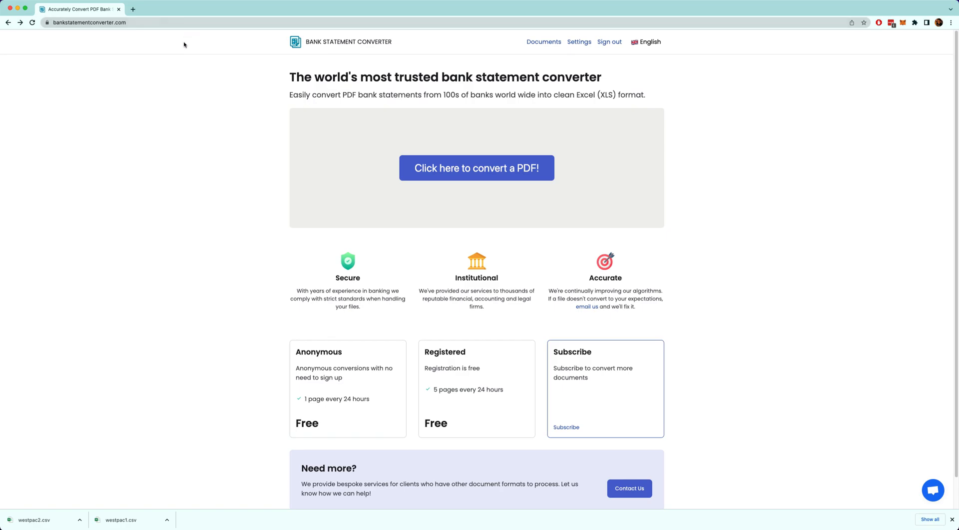
pyautogui.moveTo(108, 23)
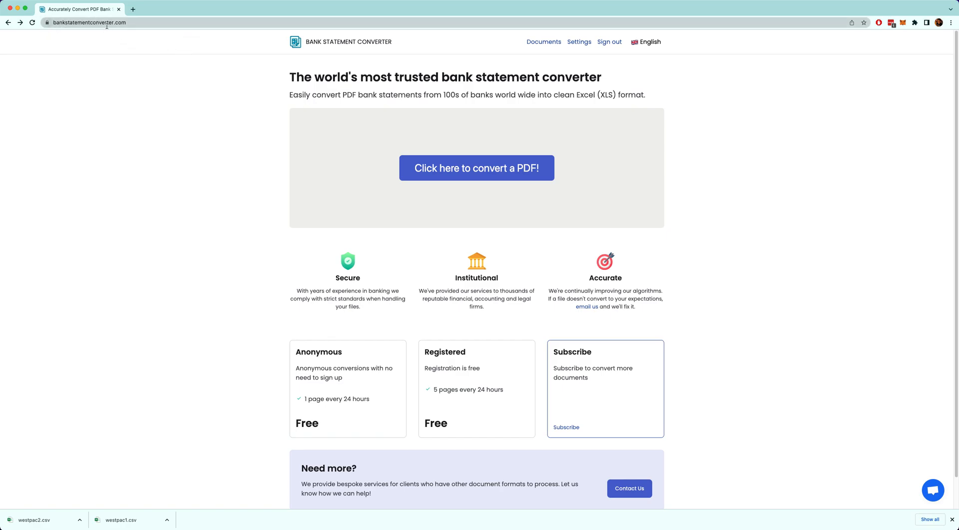
pyautogui.moveTo(345, 316)
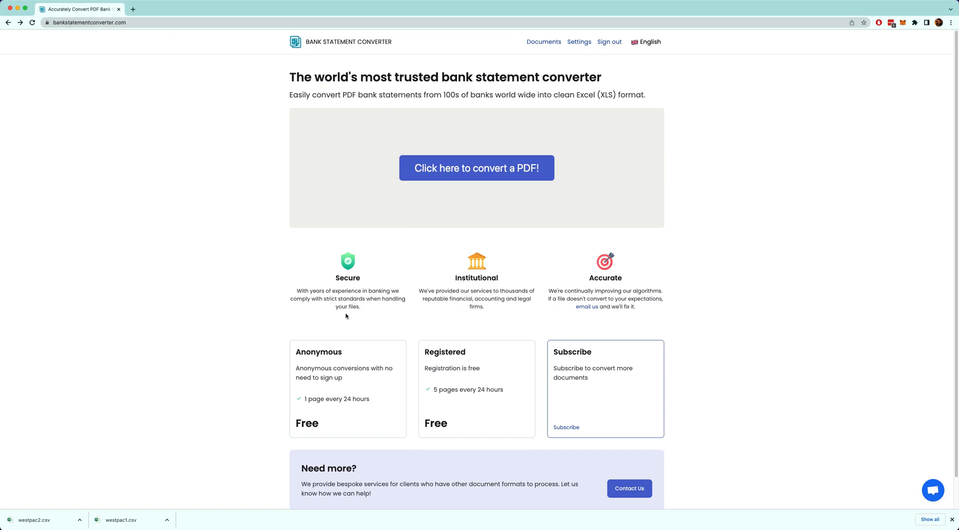
pyautogui.moveTo(398, 168)
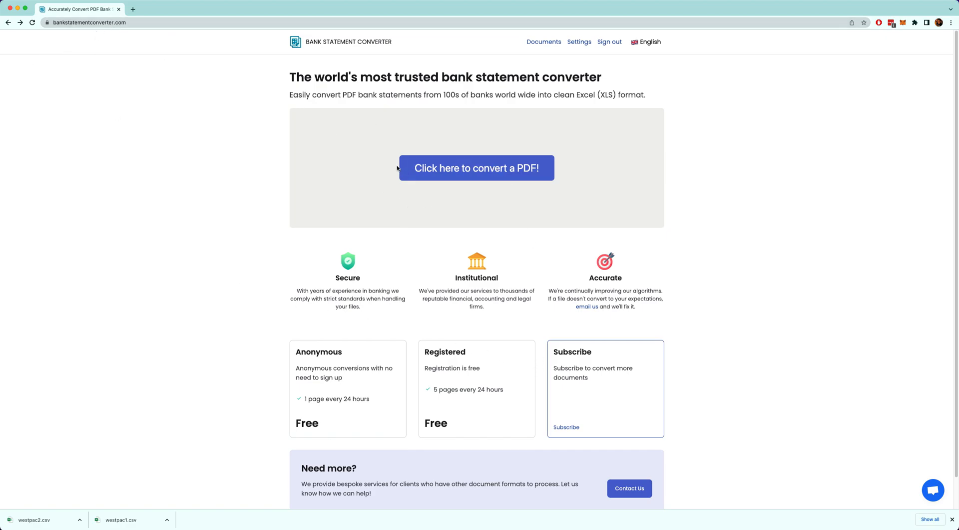
# - Convert westpac1.pdf from the Desktop into a dated debit/credit/balance transaction table
pyautogui.click(476, 167)
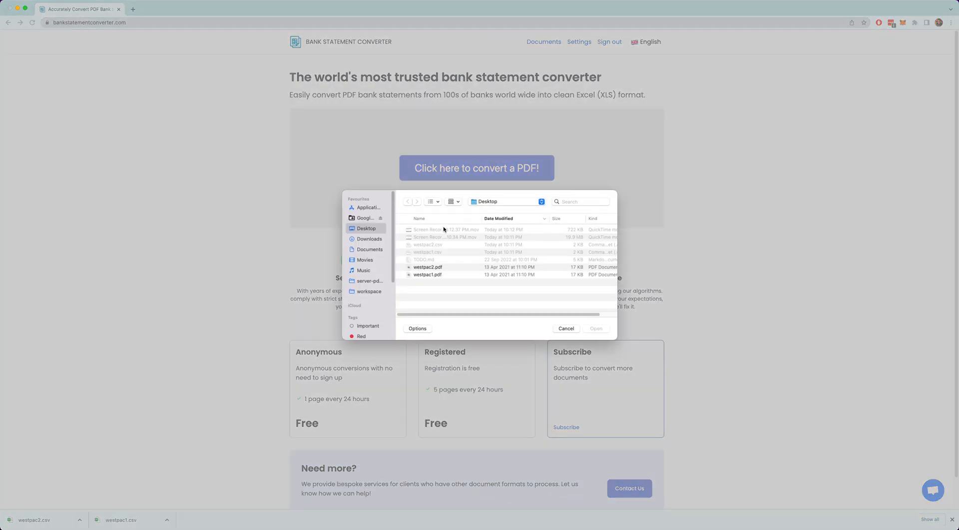
pyautogui.click(428, 273)
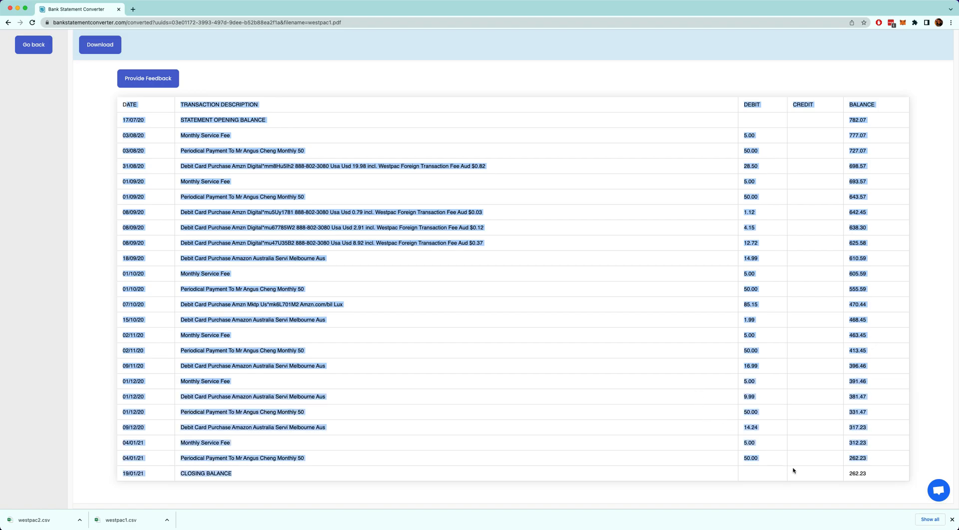
# - Download the westpac1 transaction table as a CSV file
pyautogui.click(236, 104)
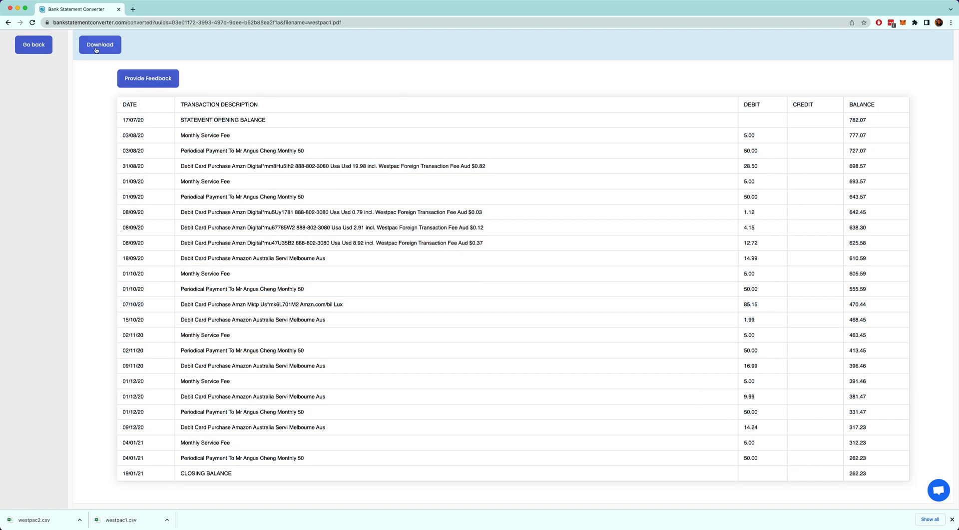
pyautogui.click(100, 44)
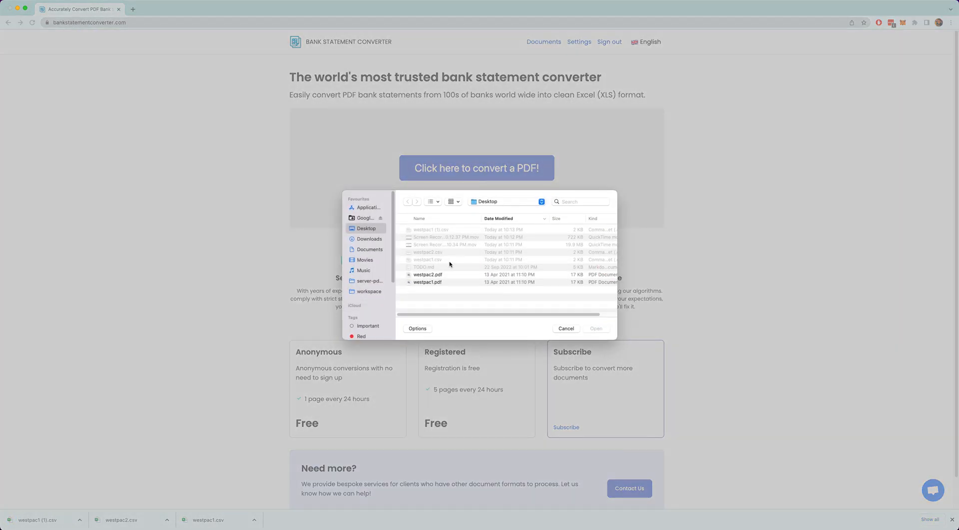
# - Convert westpac2.pdf, download its CSV and view it in Microsoft Excel
pyautogui.doubleClick(428, 274)
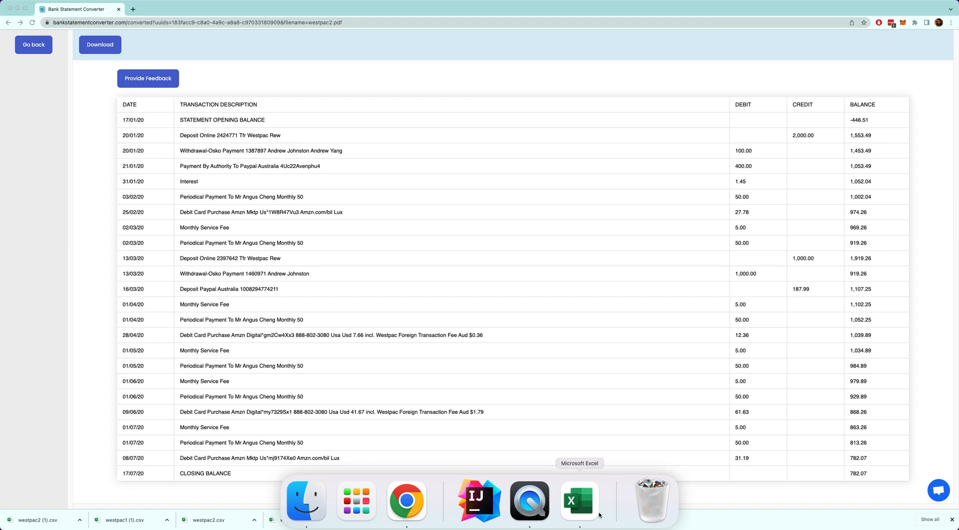
pyautogui.click(579, 500)
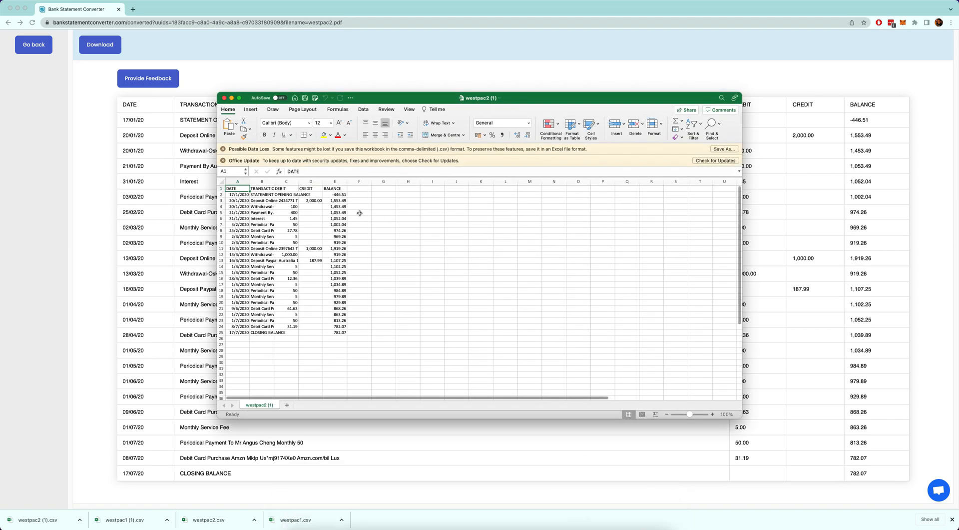